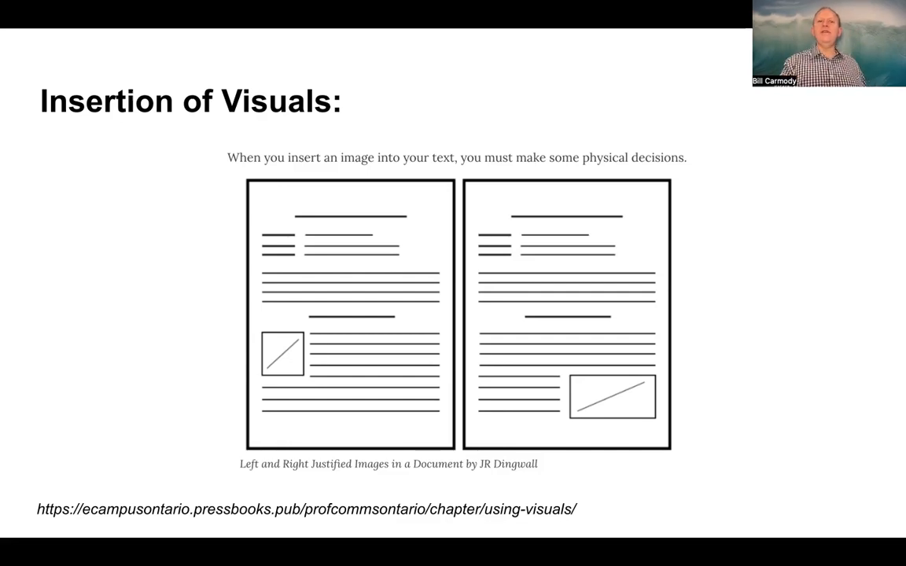
mouse_move(268, 380)
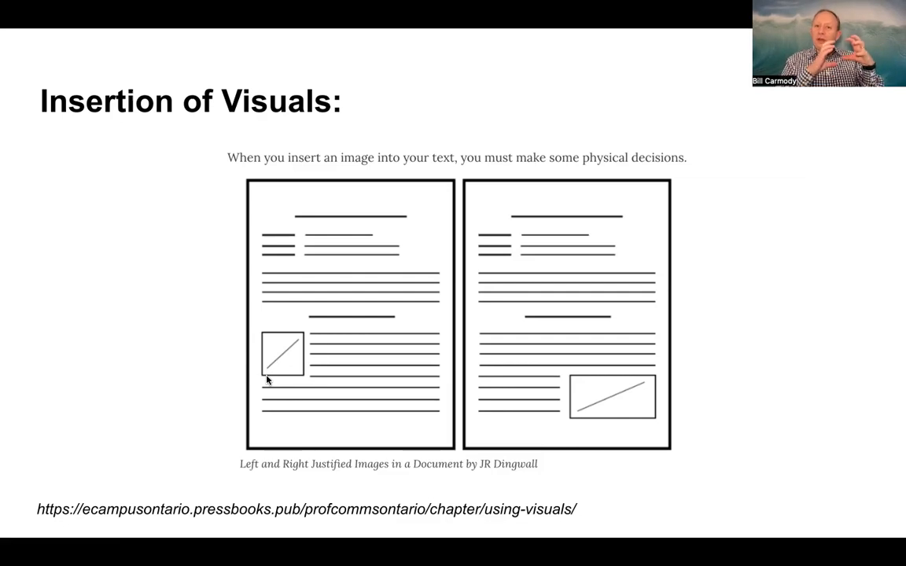
mouse_move(596, 394)
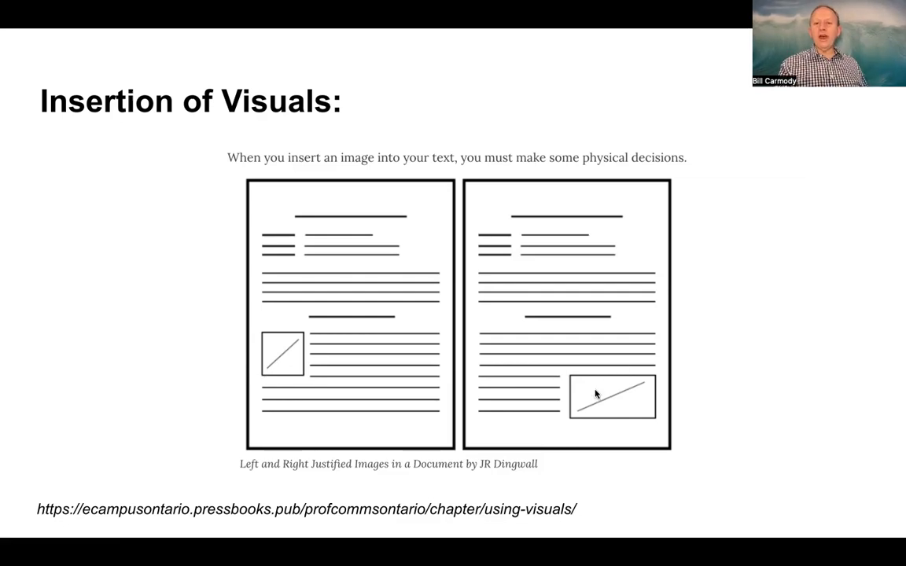
mouse_move(611, 392)
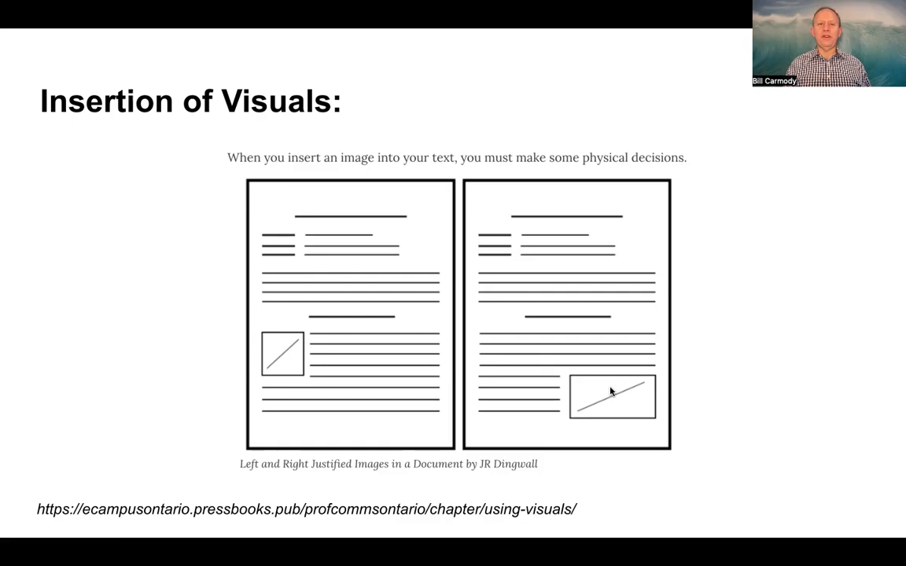